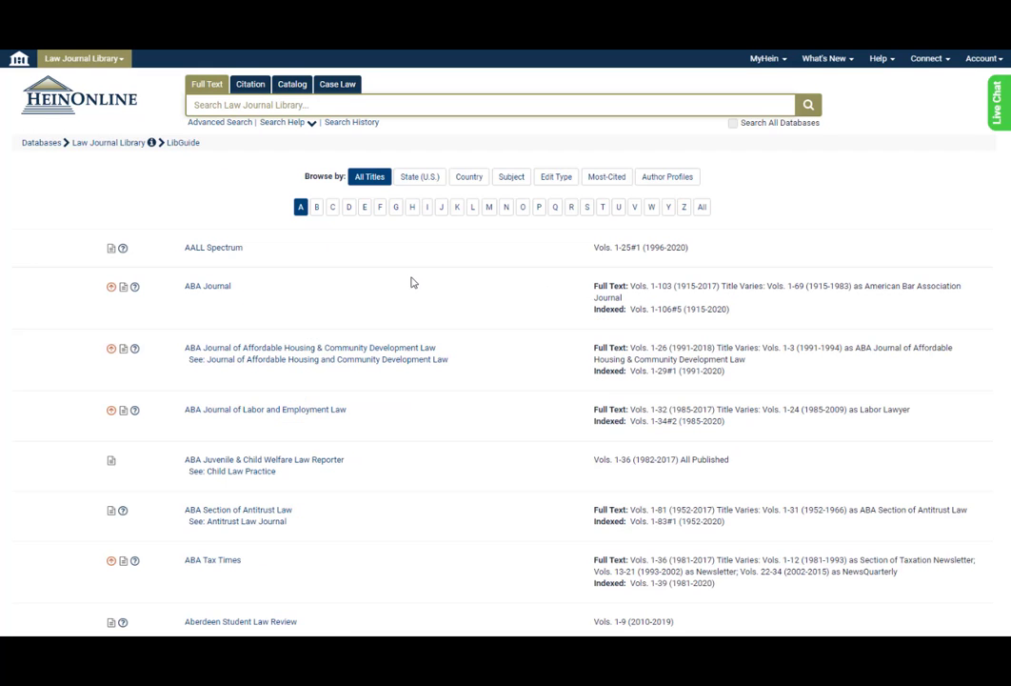
# Go to the HeinOnline all-databases home page from the Law Journal Library.
pyautogui.click(485, 105)
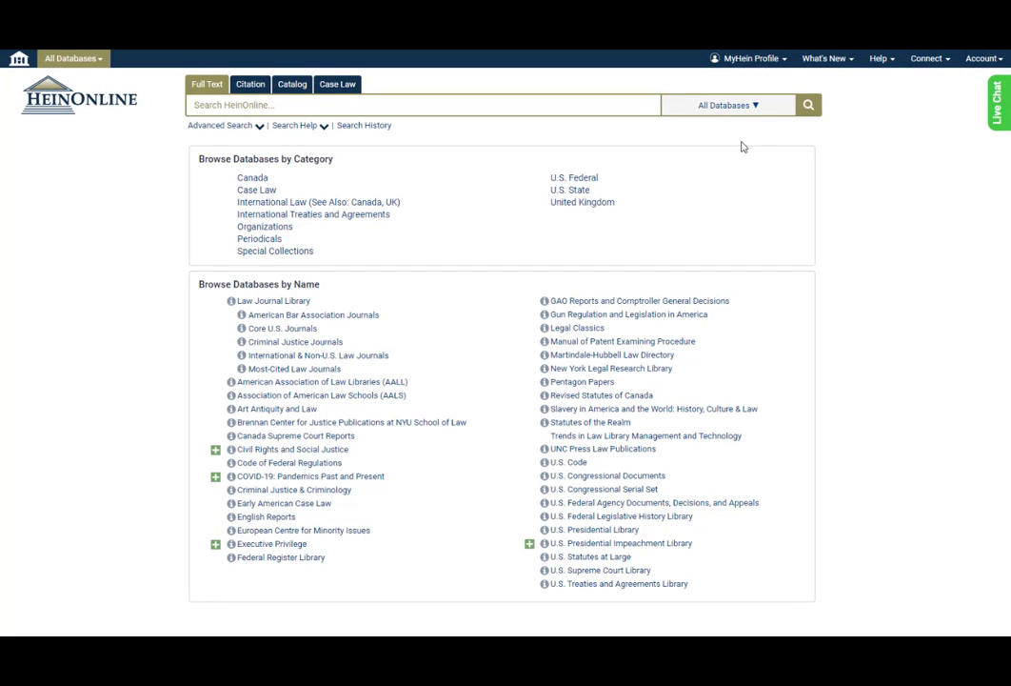
pyautogui.moveTo(790, 215)
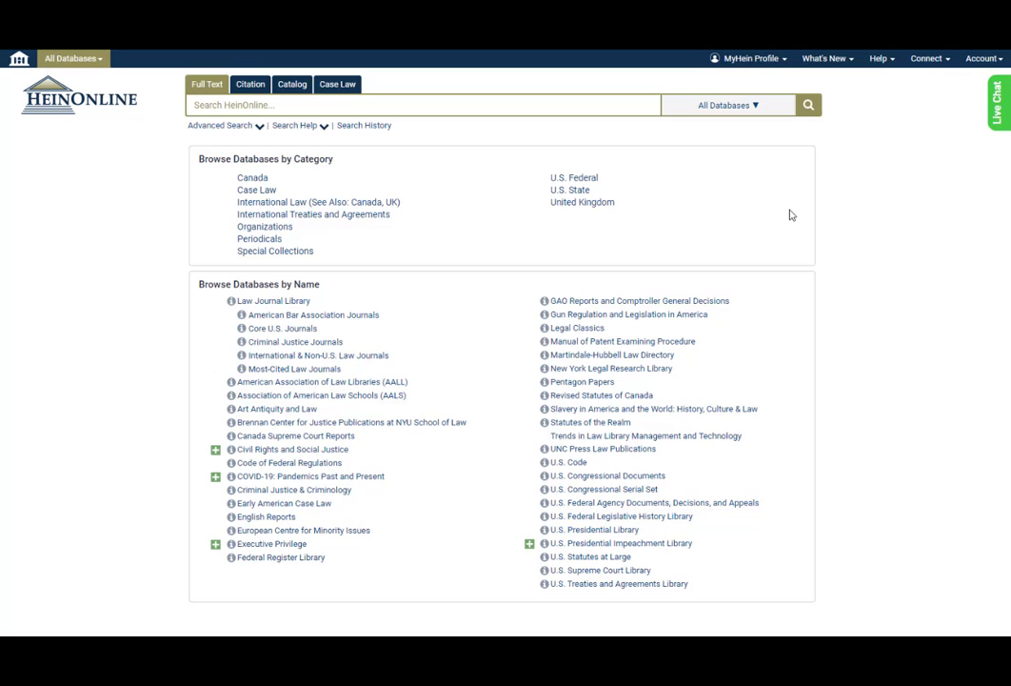
pyautogui.moveTo(378, 381)
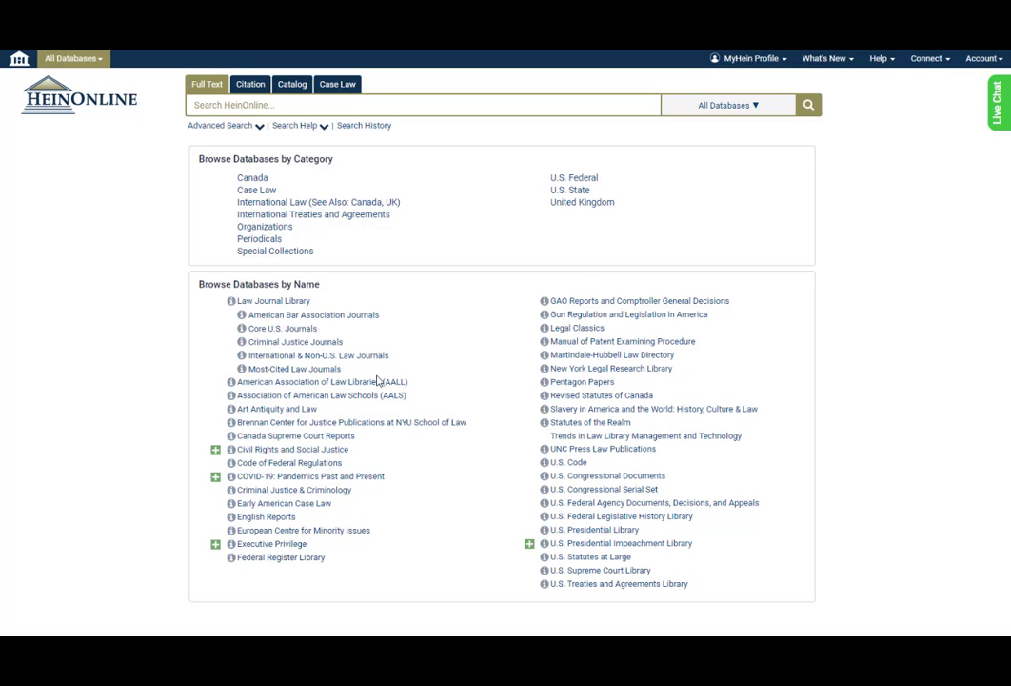
pyautogui.moveTo(838, 316)
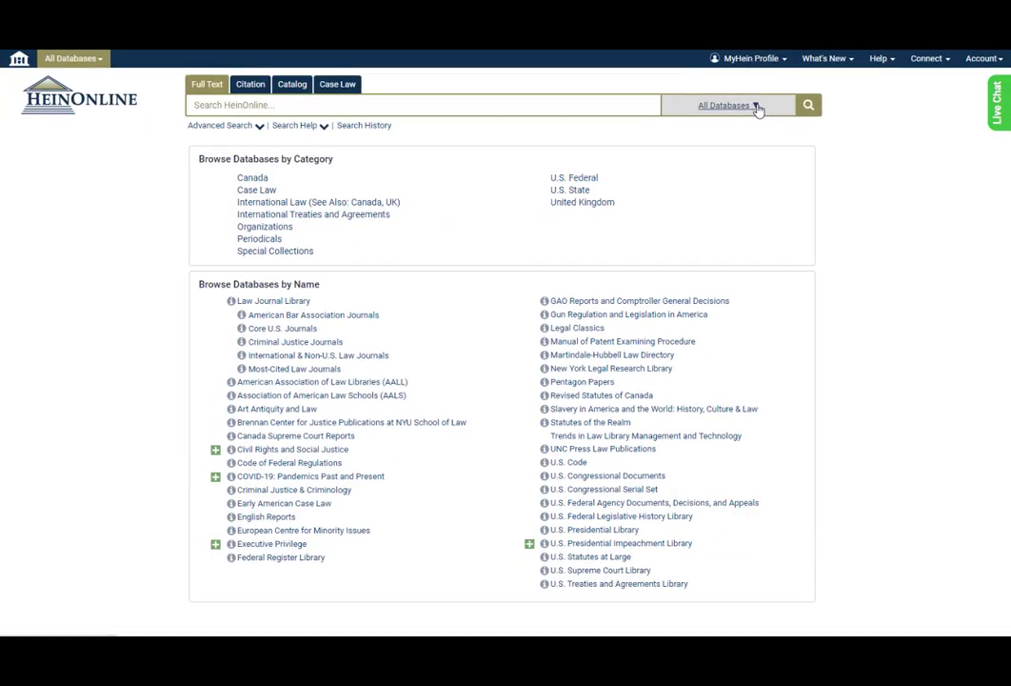
# Limit the search to Law Journal Library, Congressional Serial Set, Presidential Impeachment and Presidential Libraries.
pyautogui.click(730, 106)
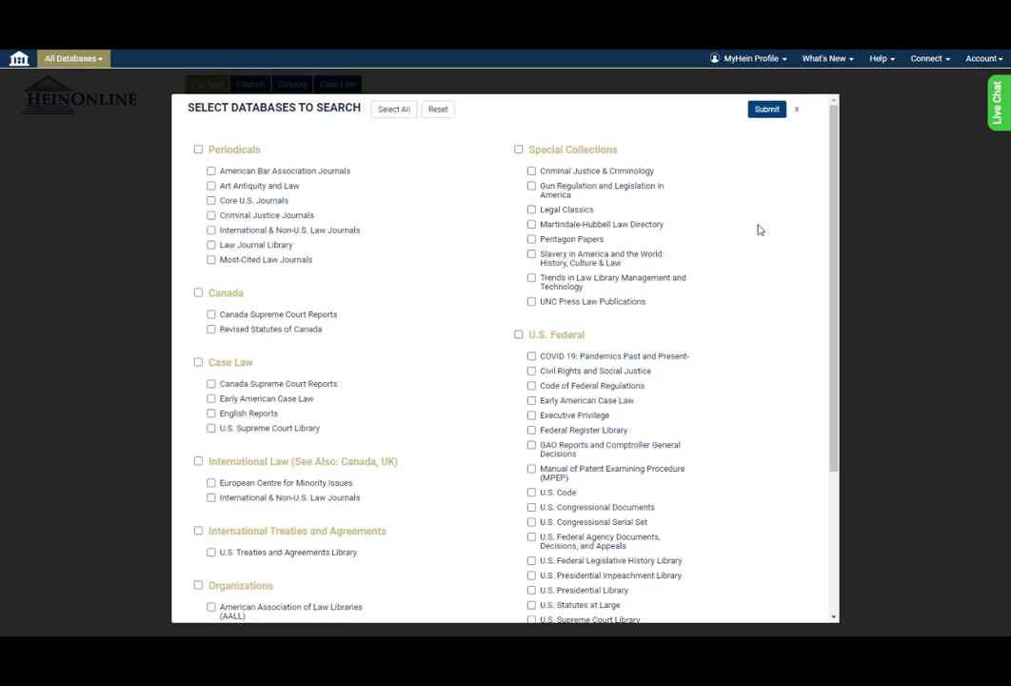
pyautogui.click(212, 245)
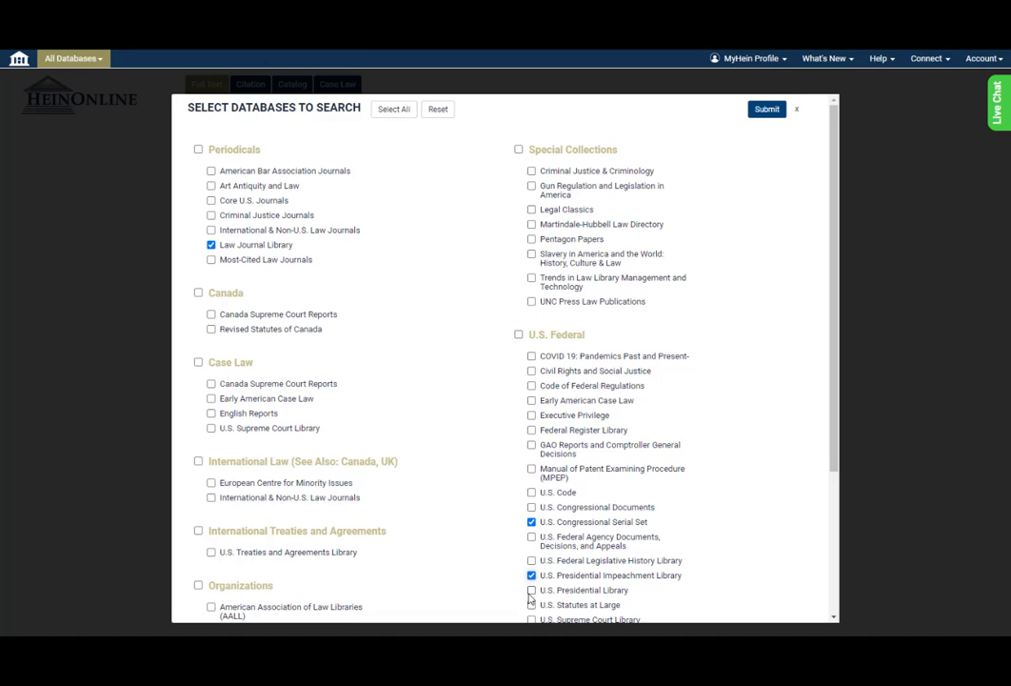
pyautogui.click(531, 590)
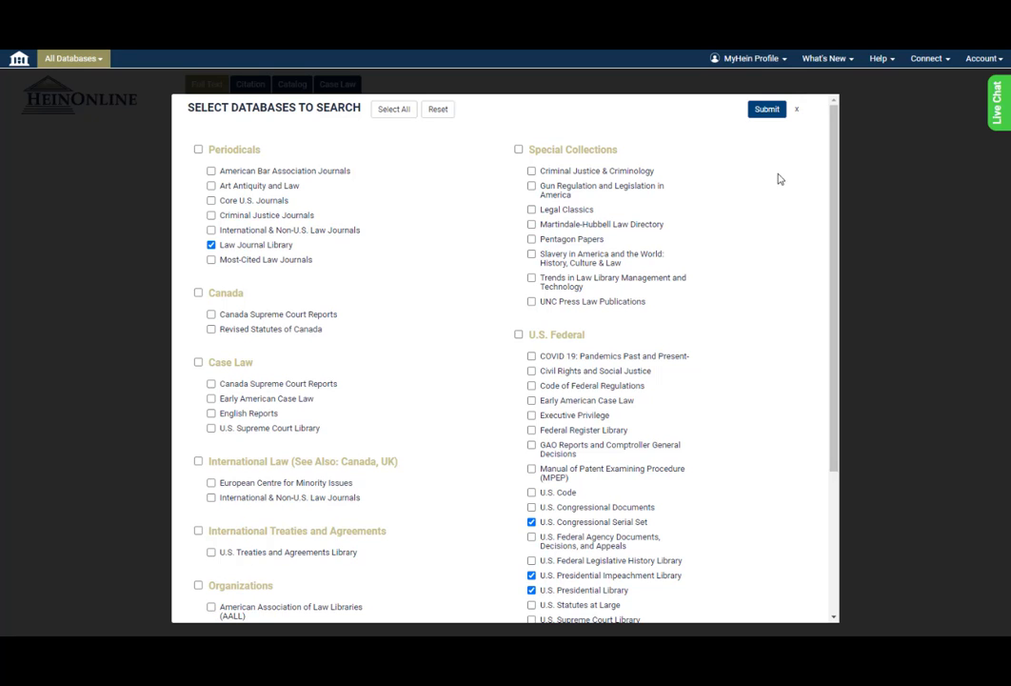
pyautogui.click(766, 109)
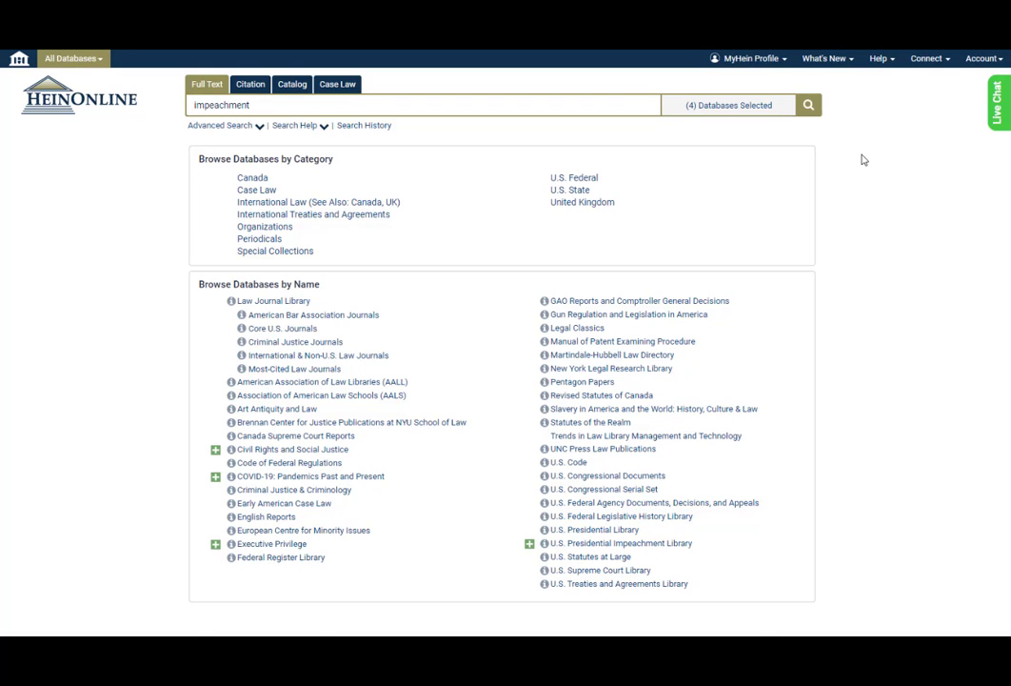
# Search the four selected databases for 'impeachment', returning 54,241 results.
pyautogui.click(807, 104)
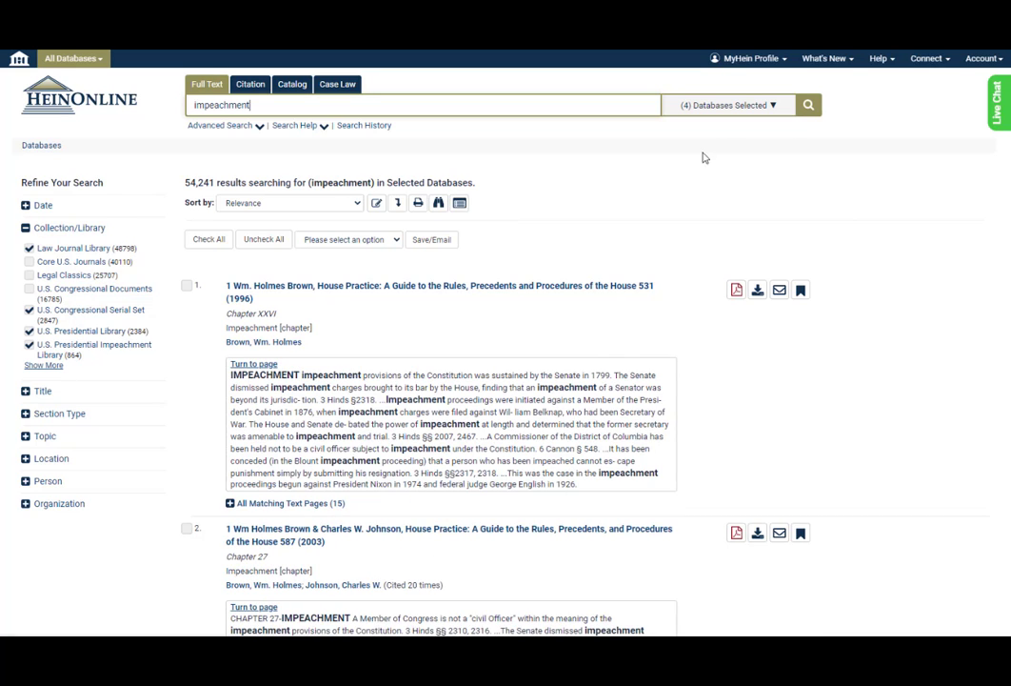
pyautogui.moveTo(796, 136)
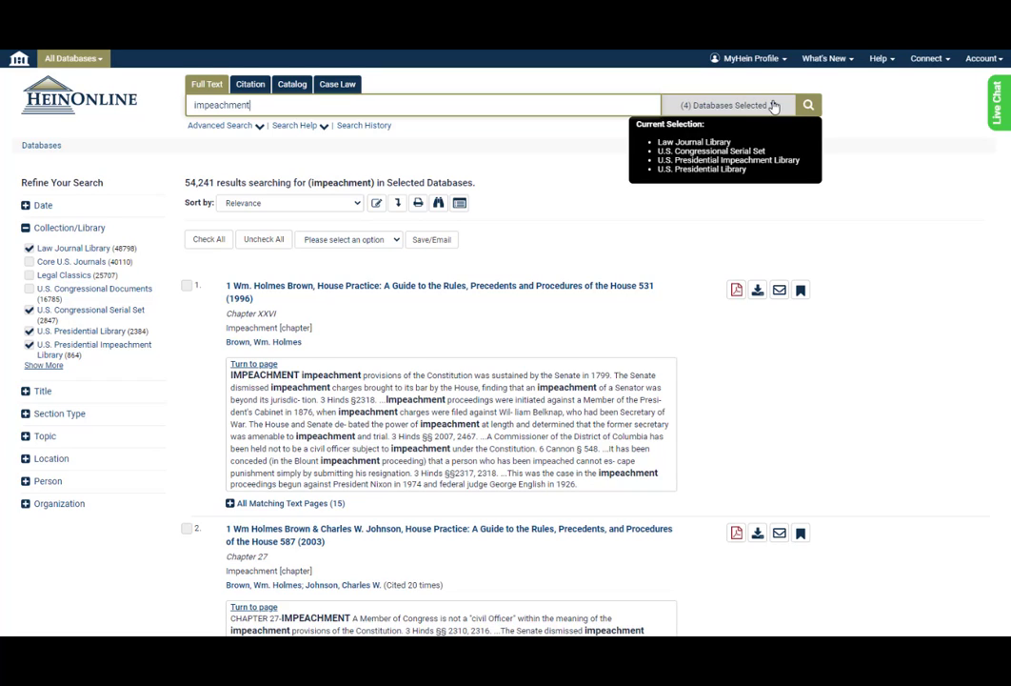
pyautogui.moveTo(849, 250)
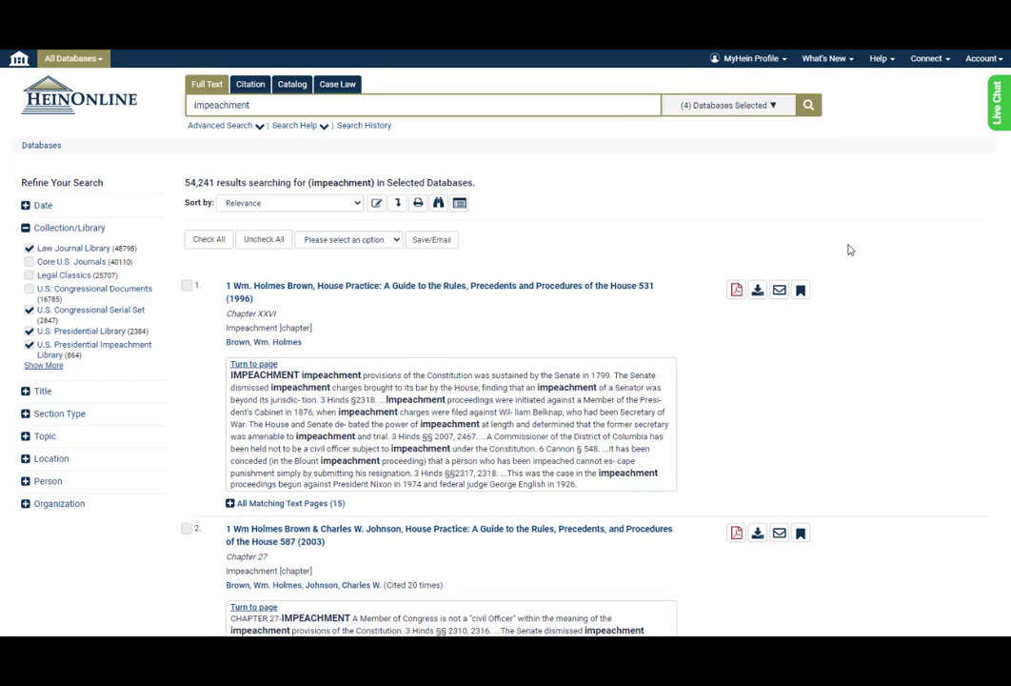
pyautogui.moveTo(776, 247)
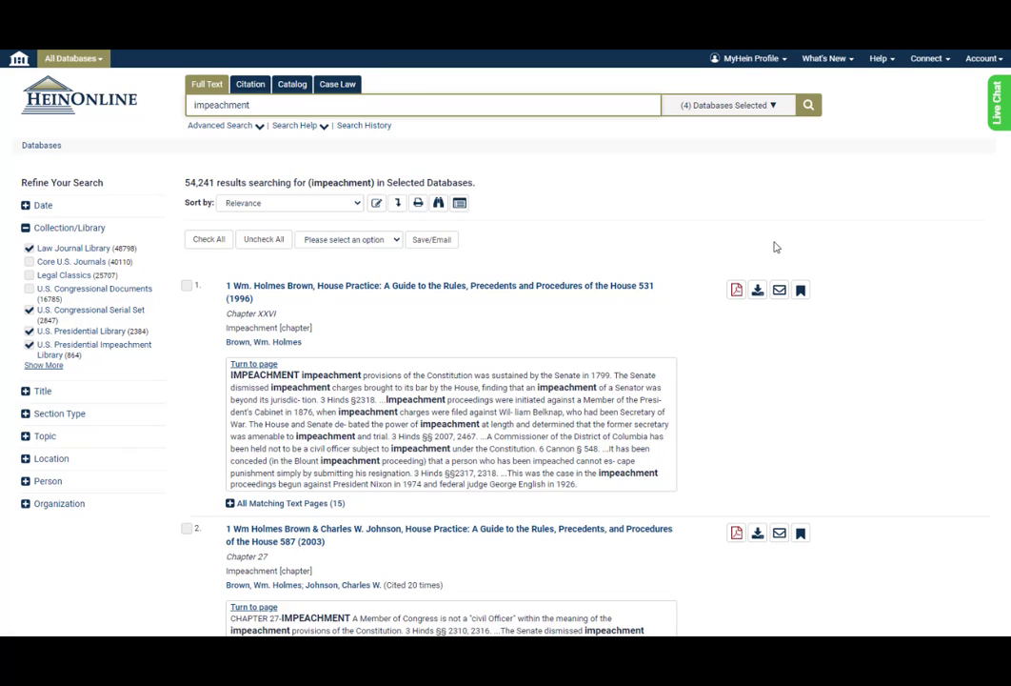
# Rerun the search as 'impeachment AND clinton' and filter to the Politics topic (961 results).
pyautogui.click(331, 104)
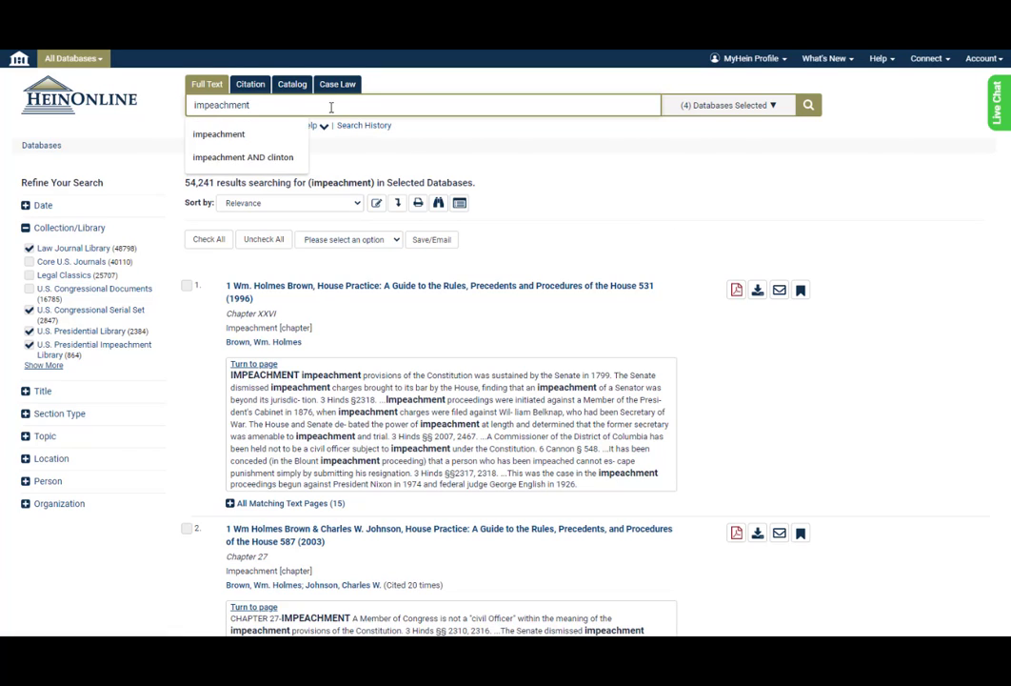
pyautogui.click(244, 156)
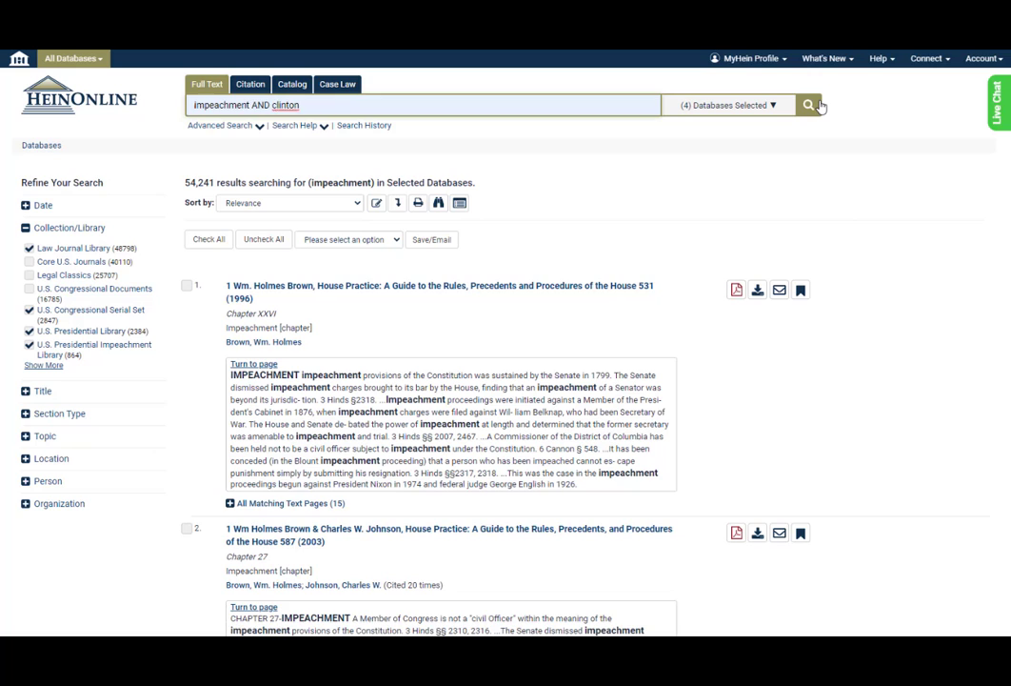
pyautogui.click(807, 105)
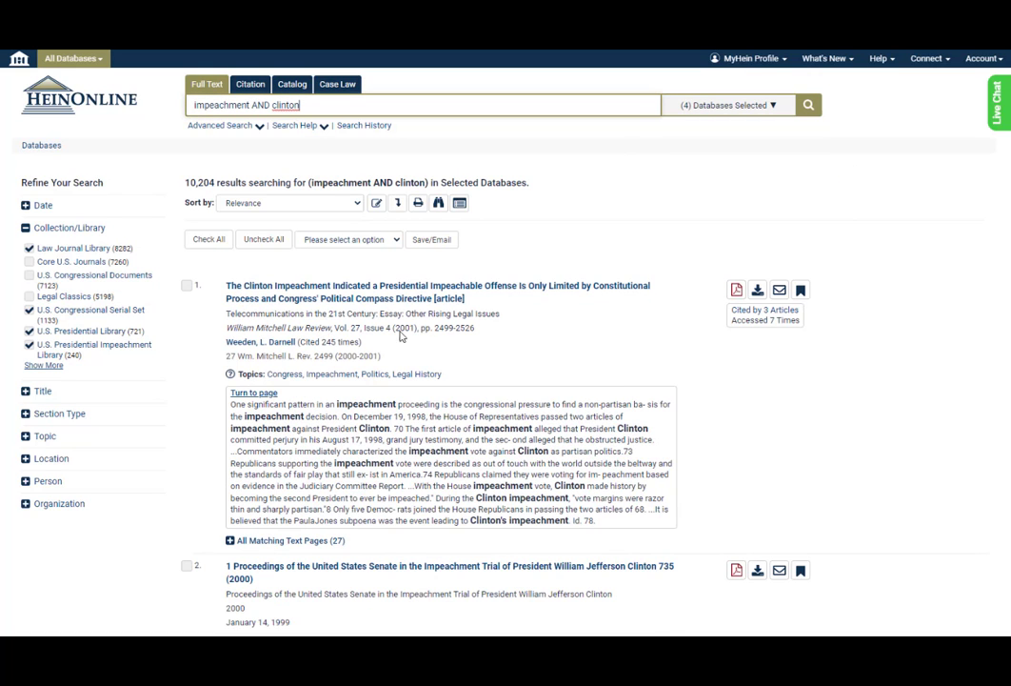
pyautogui.click(45, 436)
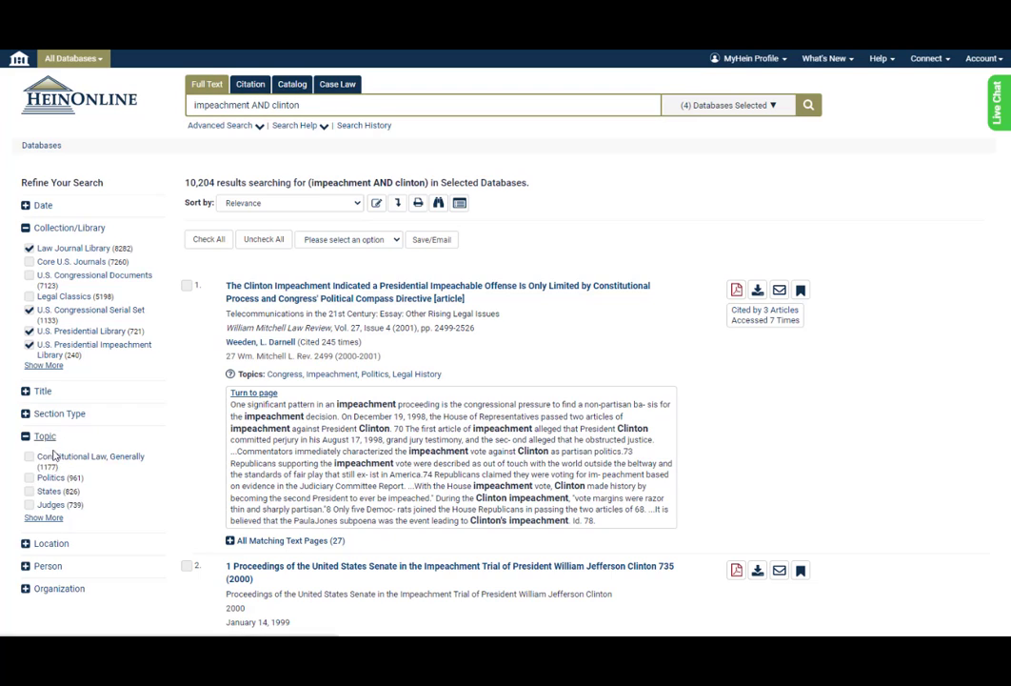
pyautogui.click(51, 477)
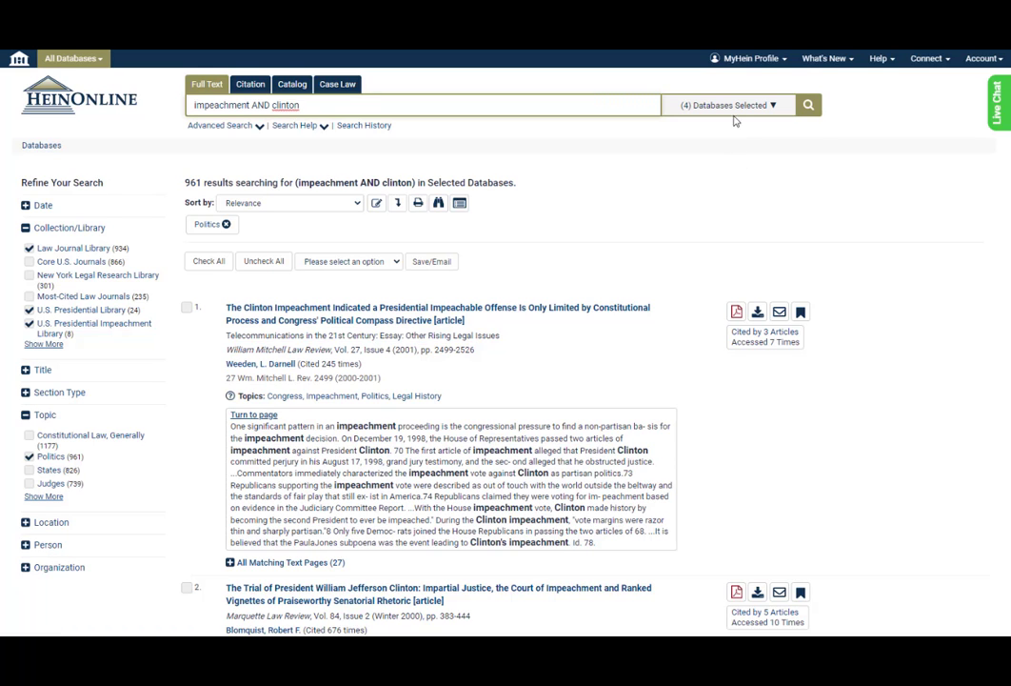
# Reopen the database selector and swap Law Journal Library for Most-Cited Law Journals.
pyautogui.click(729, 104)
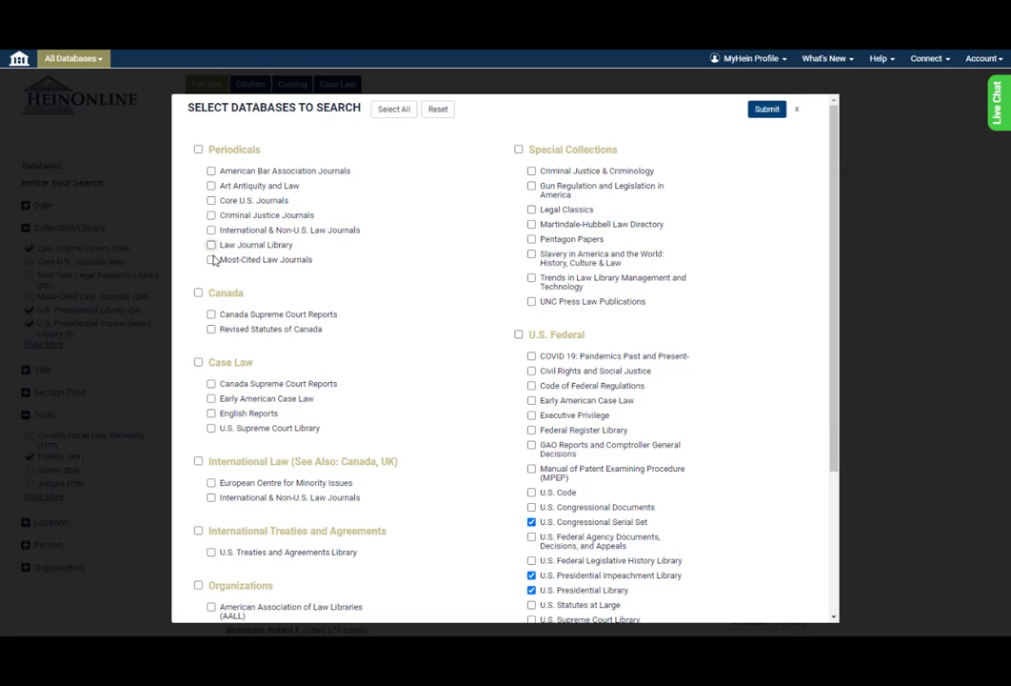
pyautogui.click(212, 259)
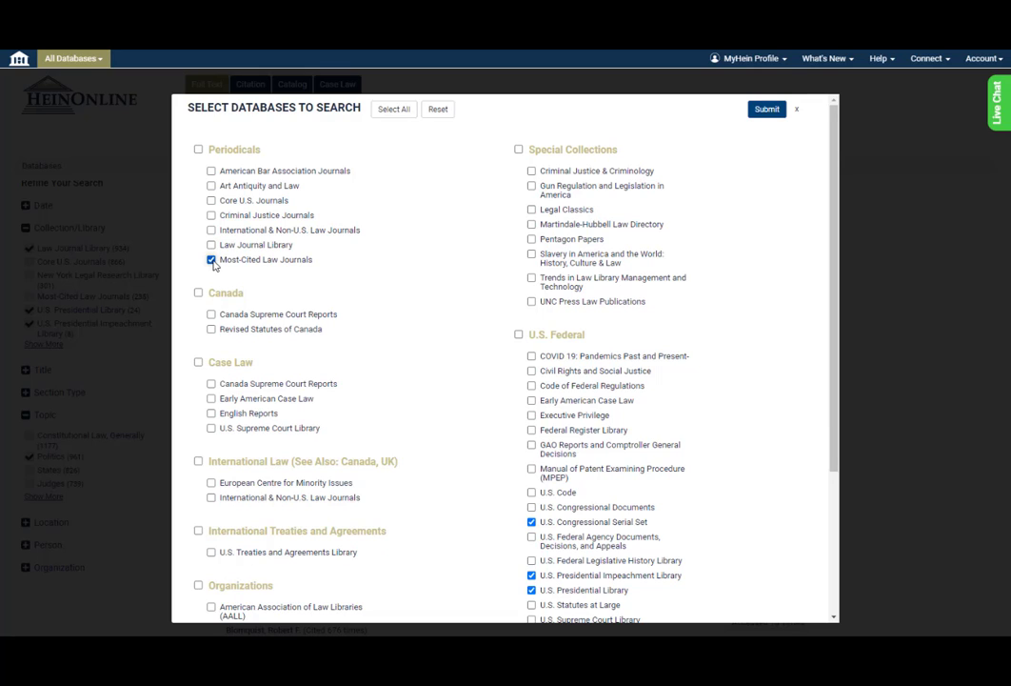
pyautogui.moveTo(656, 163)
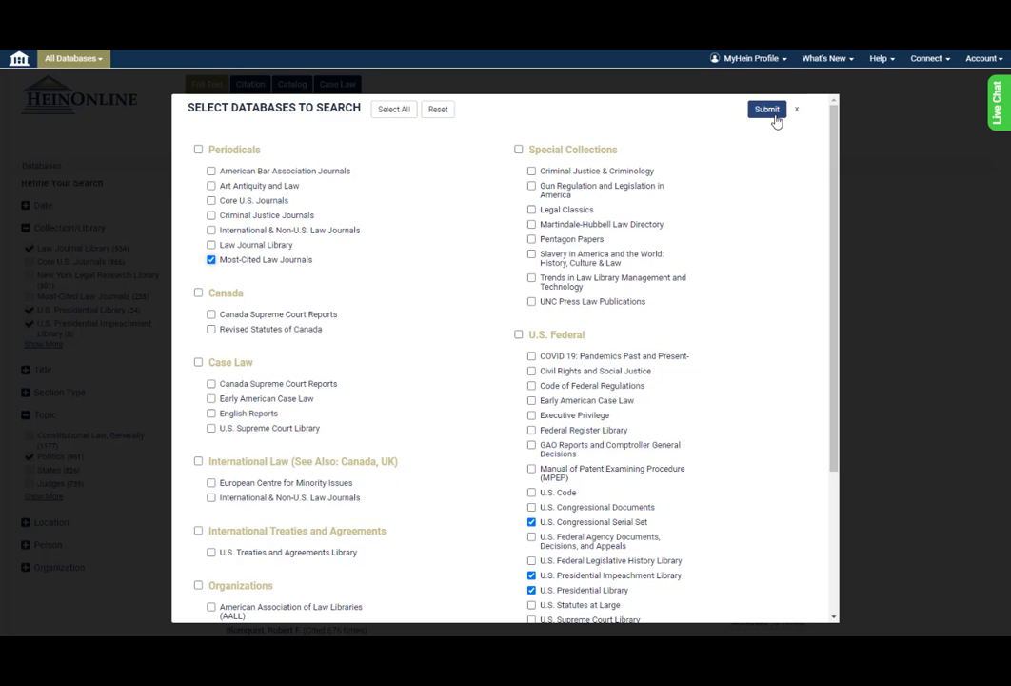
pyautogui.moveTo(437, 199)
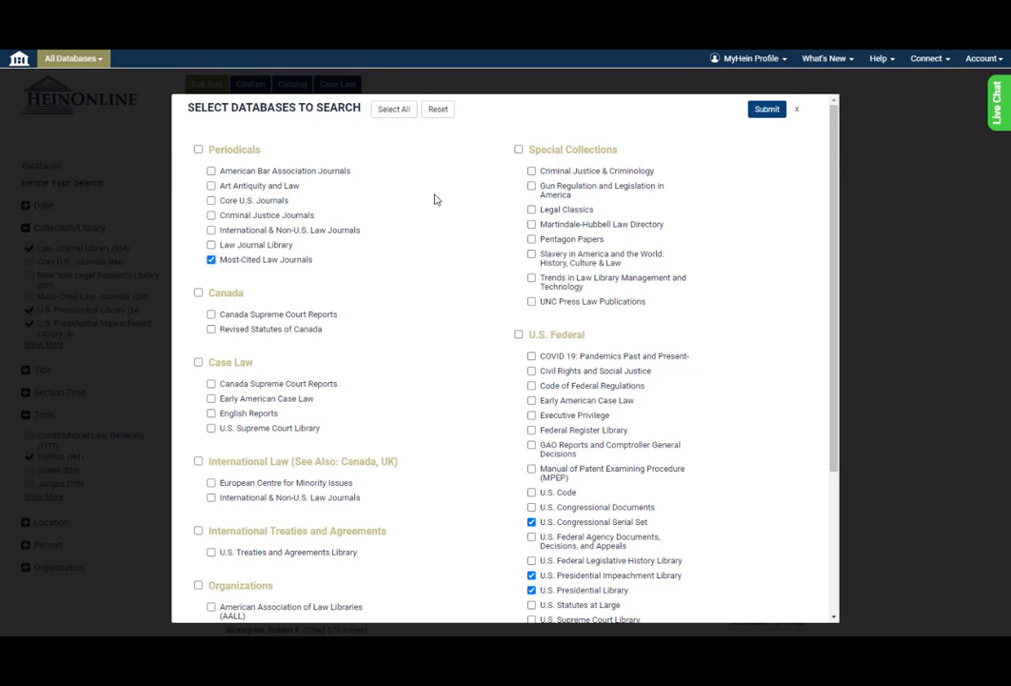